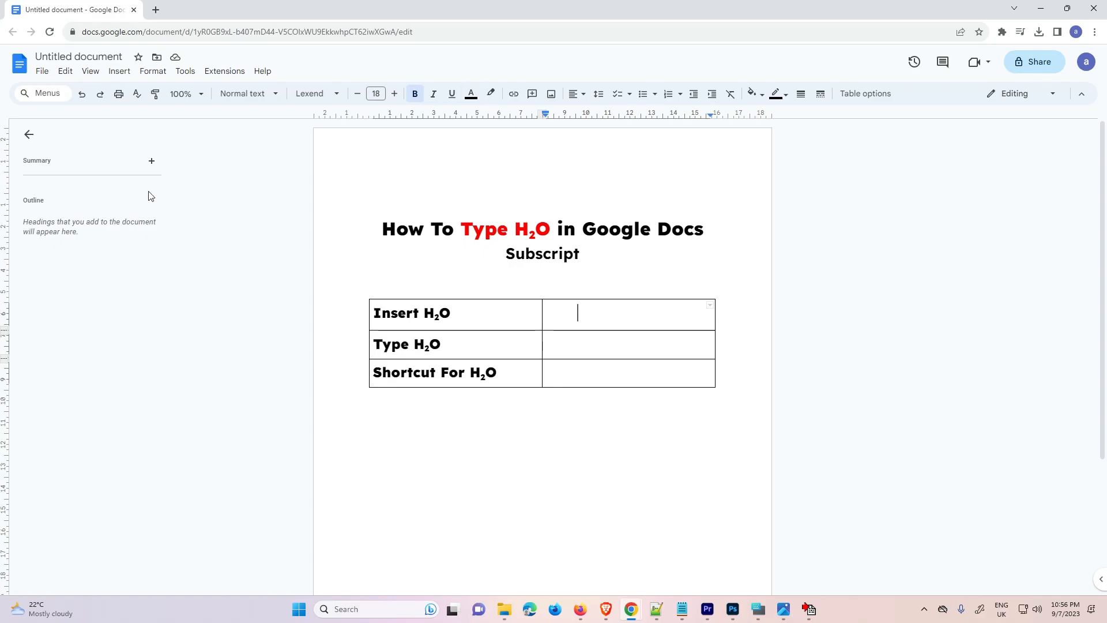
Enable Show equation toolbar from the View menu.
click(90, 72)
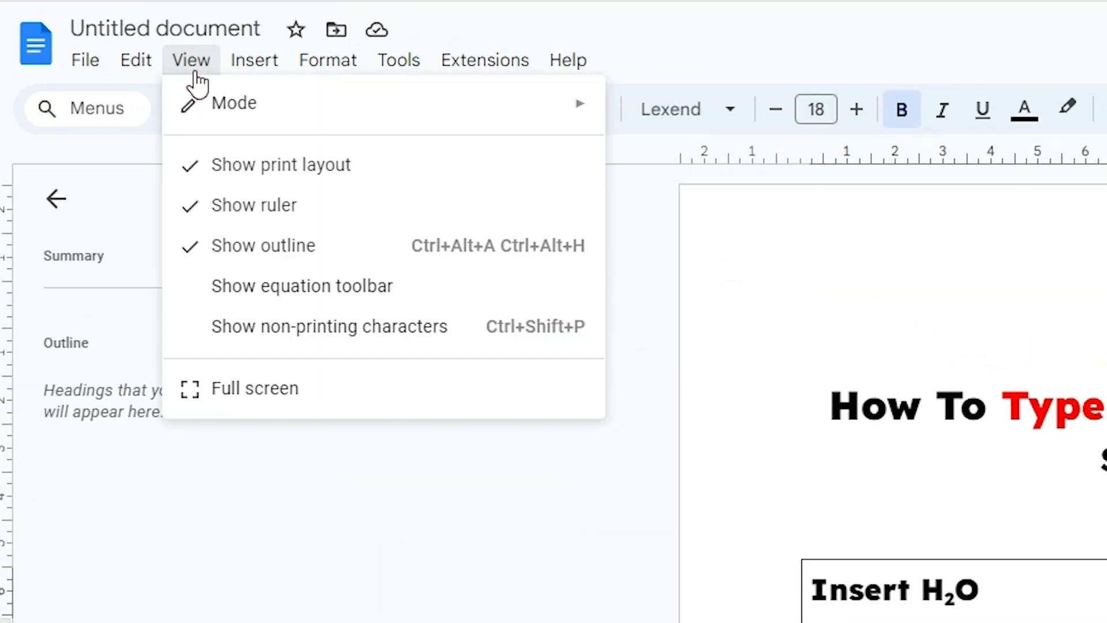
mouse_move(294, 302)
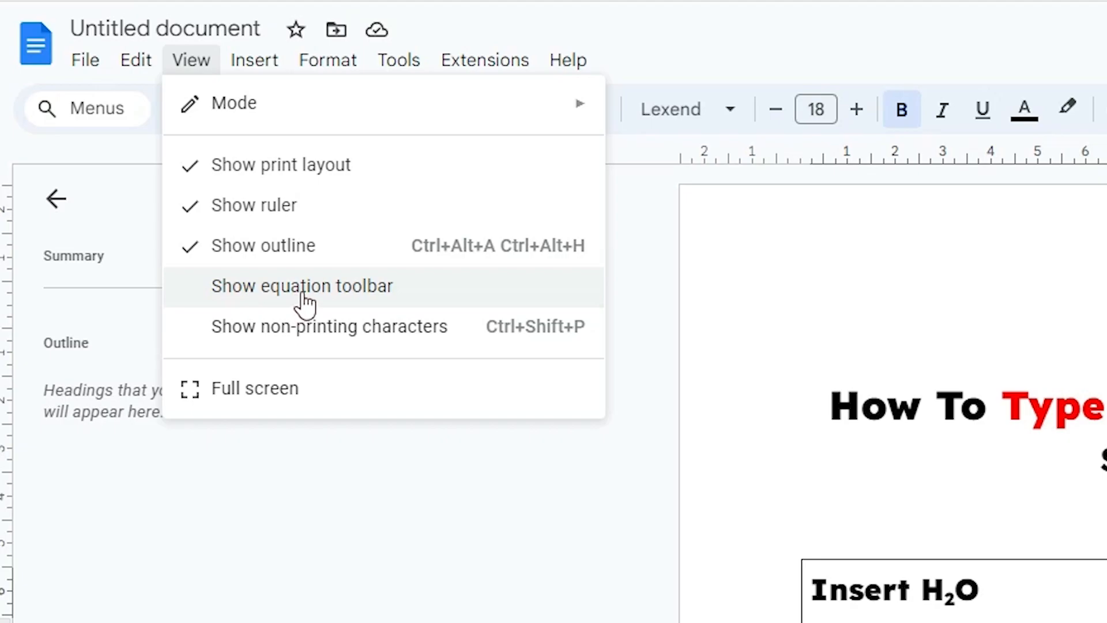
click(302, 286)
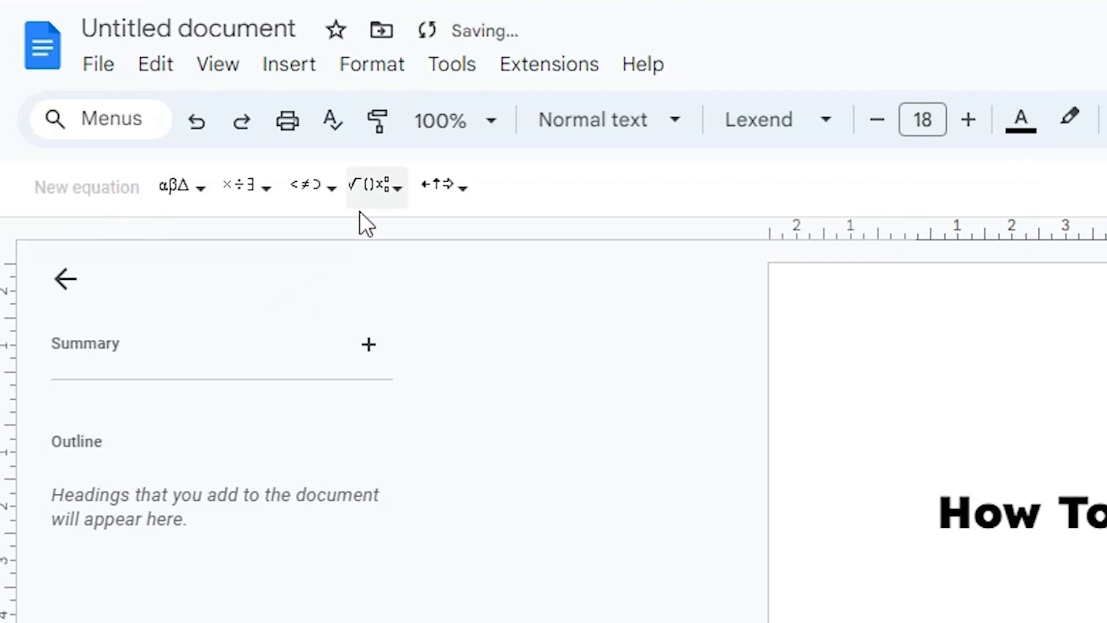
mouse_move(372, 193)
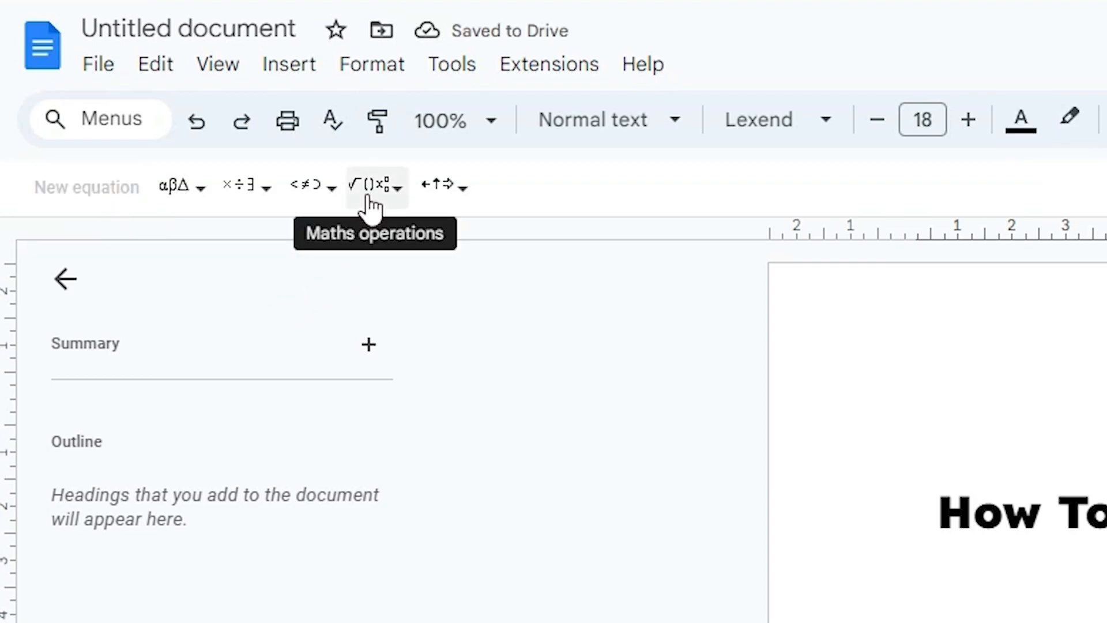
Insert the subscript (x with subscript a) template from Maths operations.
click(373, 185)
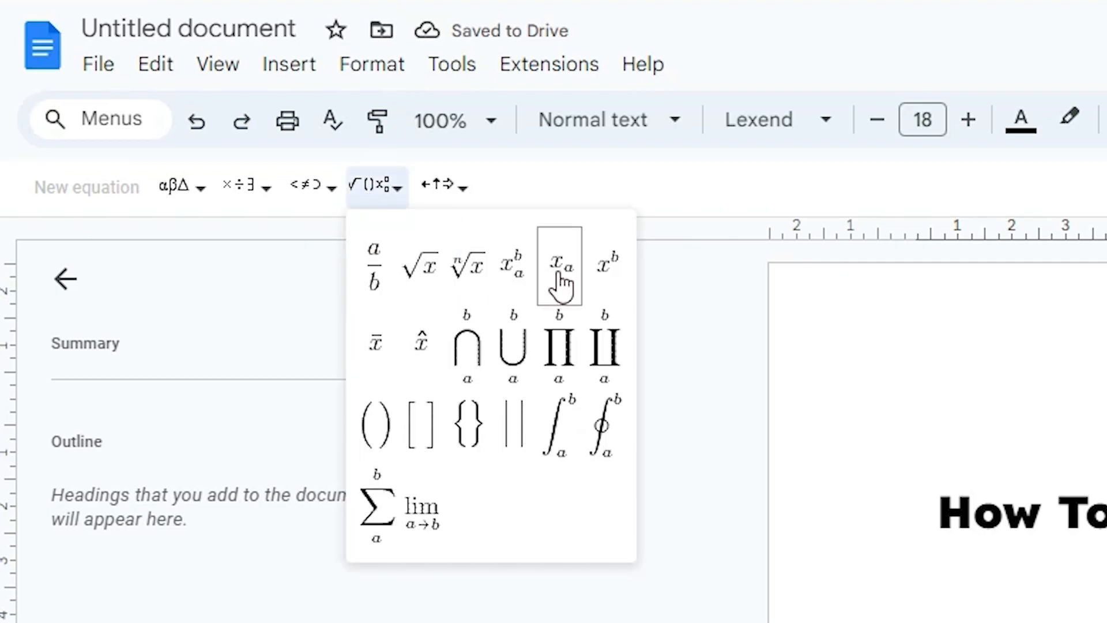
click(561, 266)
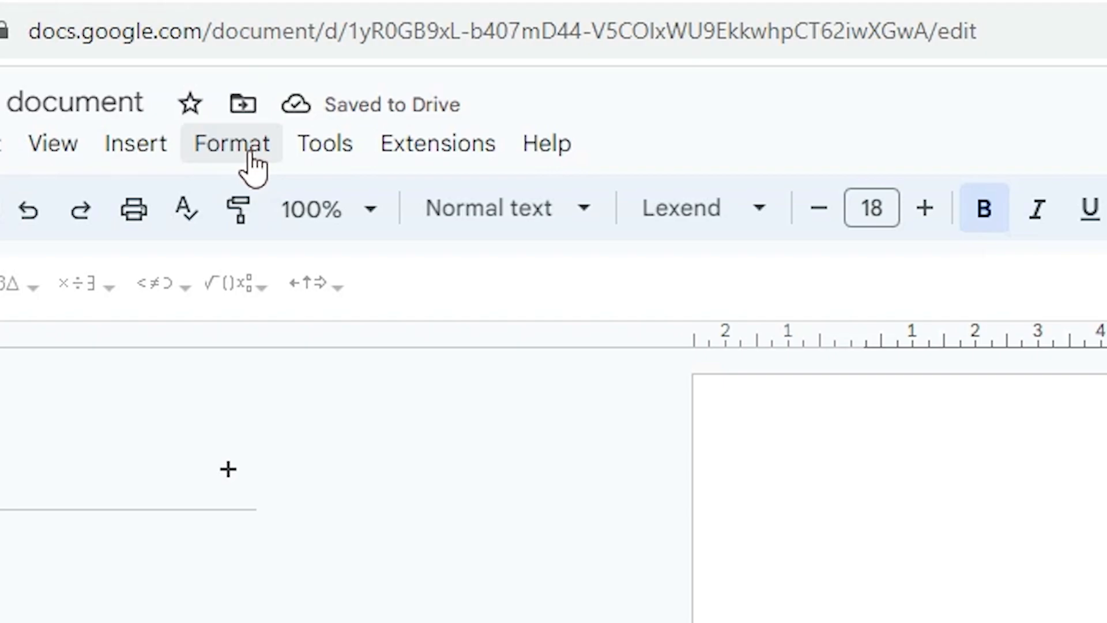
Bring up the Format menu to reach the Text subscript option.
click(230, 143)
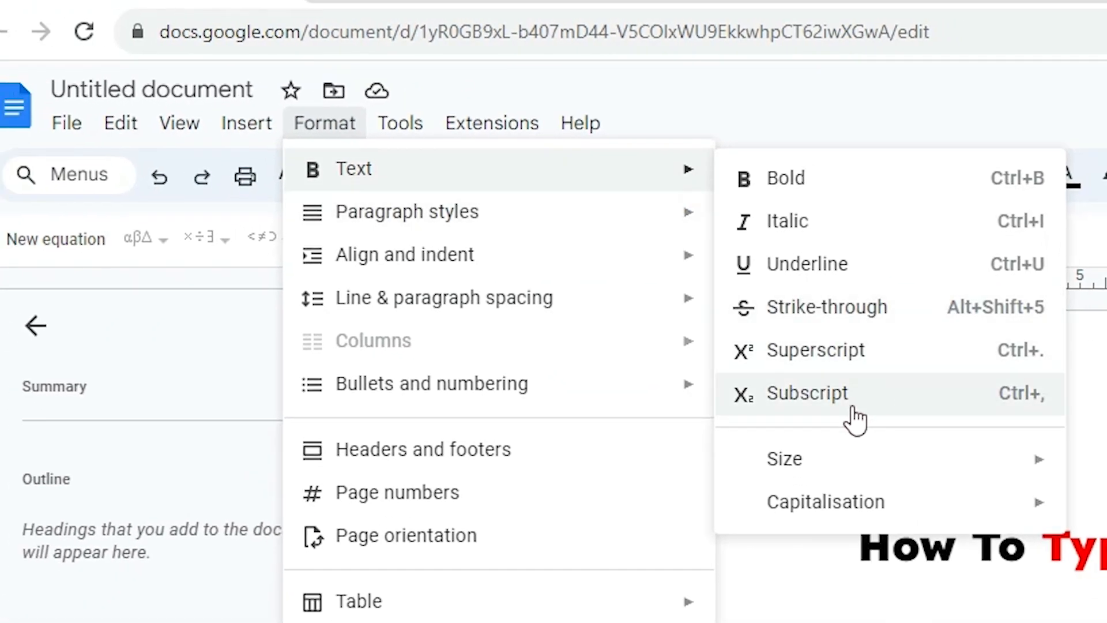
mouse_move(798, 421)
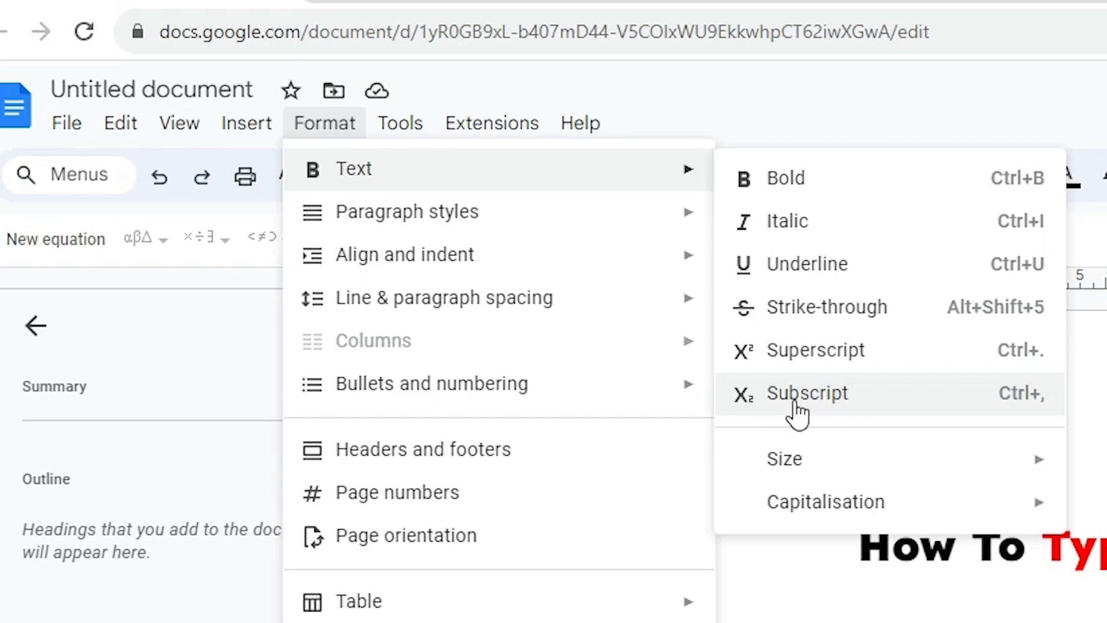